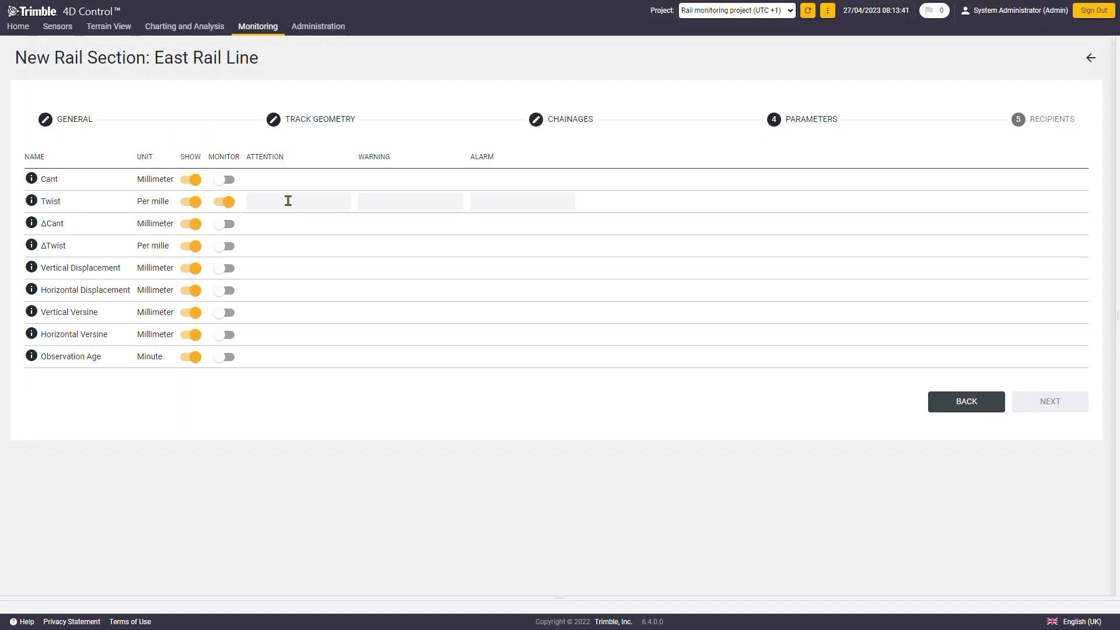
Step: Go back to the East Rail Line track geometry step showing Track_6th_Street.track
{"action": "left_click", "coordinate": [522, 200]}
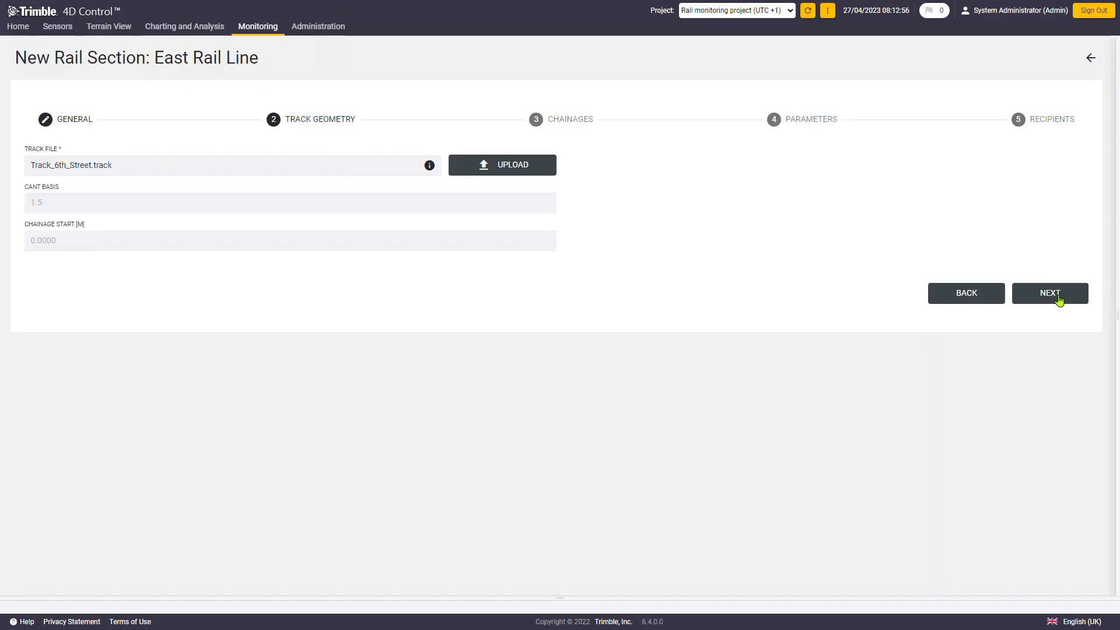
Step: Show the East Rail Line chainages and view offset details for sensors P201 and P212
{"action": "left_click", "coordinate": [1049, 292]}
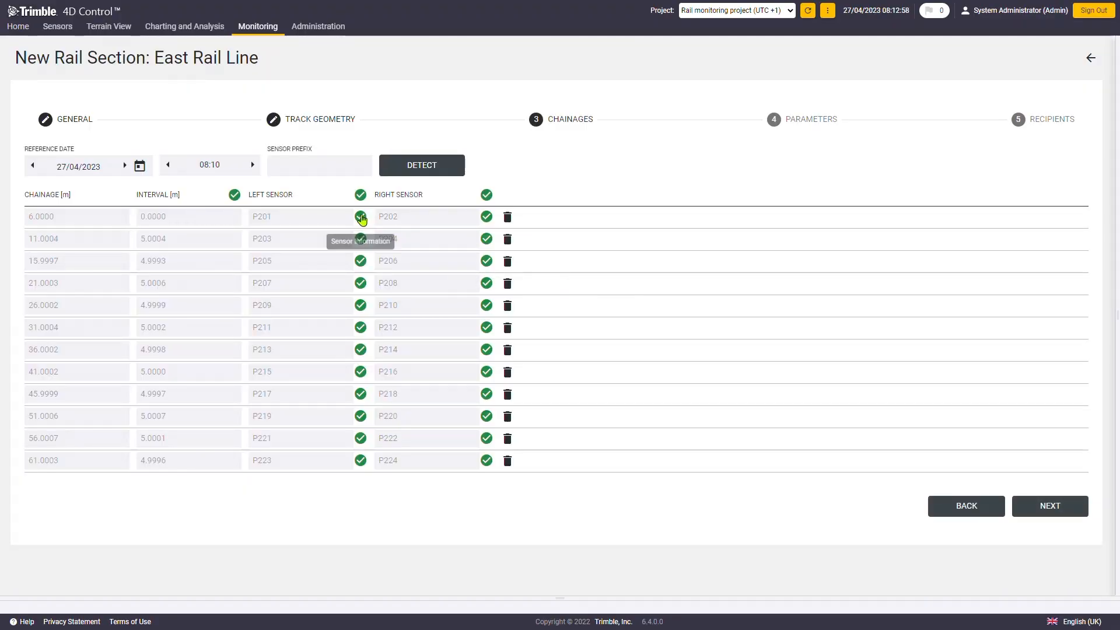
{"action": "left_click", "coordinate": [360, 217]}
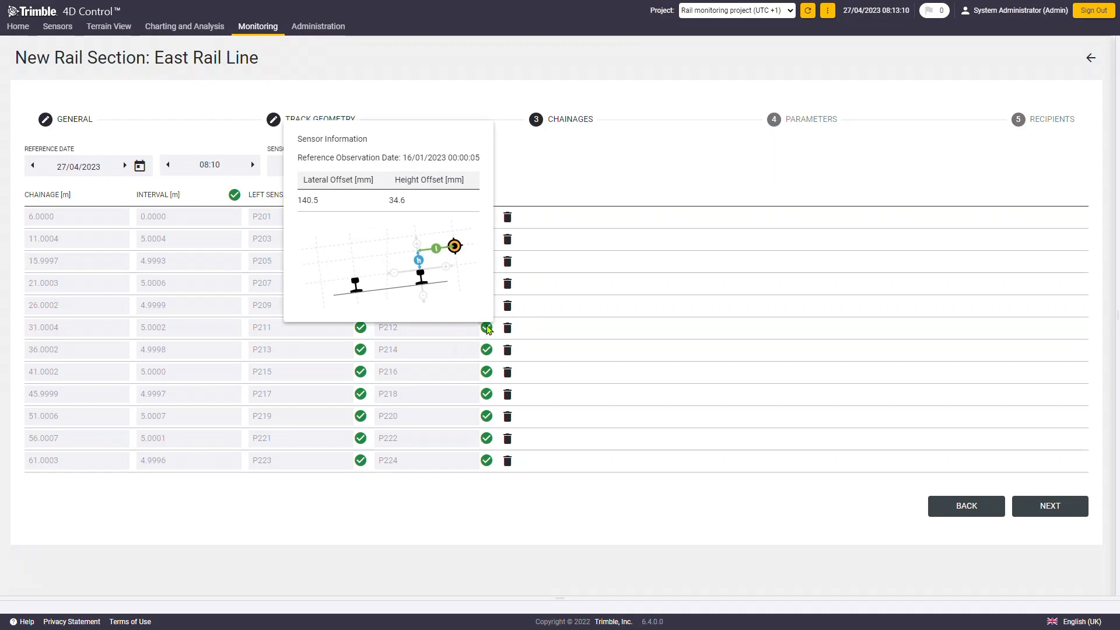
{"action": "left_click", "coordinate": [171, 27]}
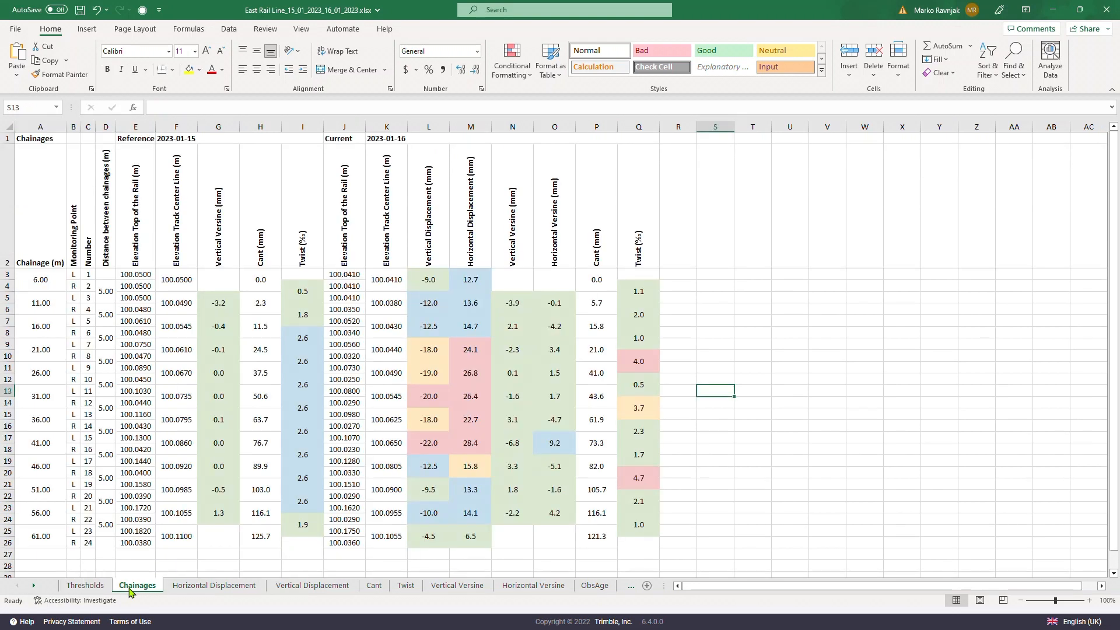
{"action": "mouse_move", "coordinate": [449, 252]}
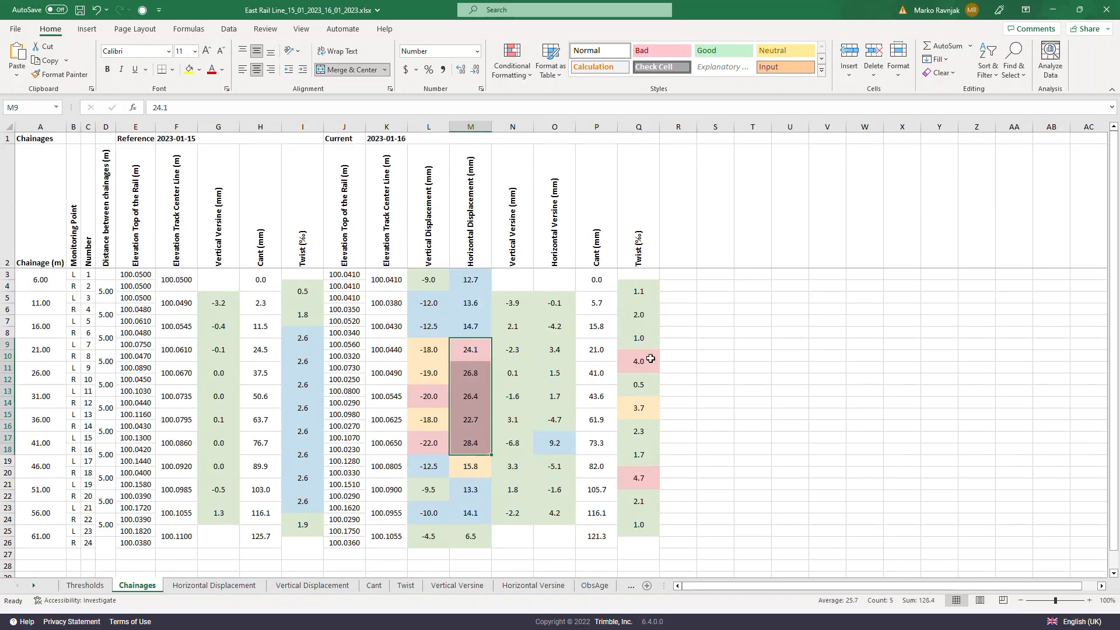
Step: Switch the rail report to the Horizontal Displacement sheet
{"action": "left_click", "coordinate": [213, 585]}
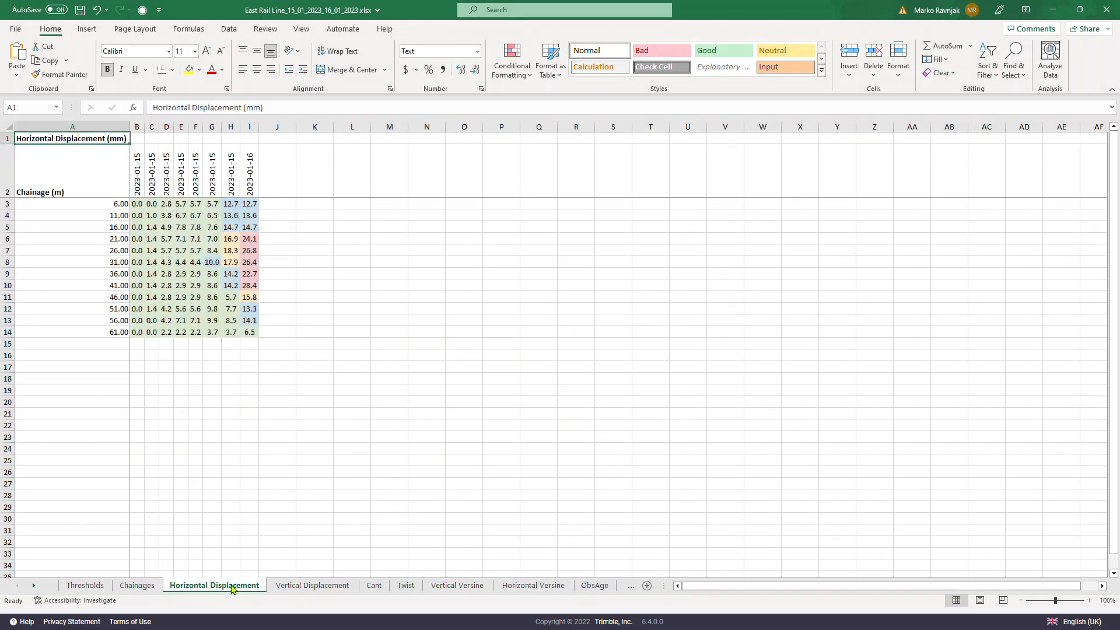